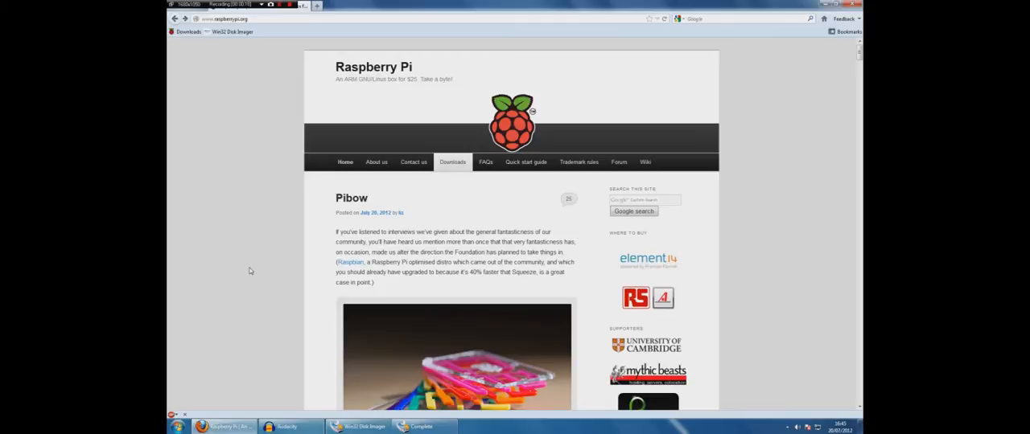
mouse_move(317, 218)
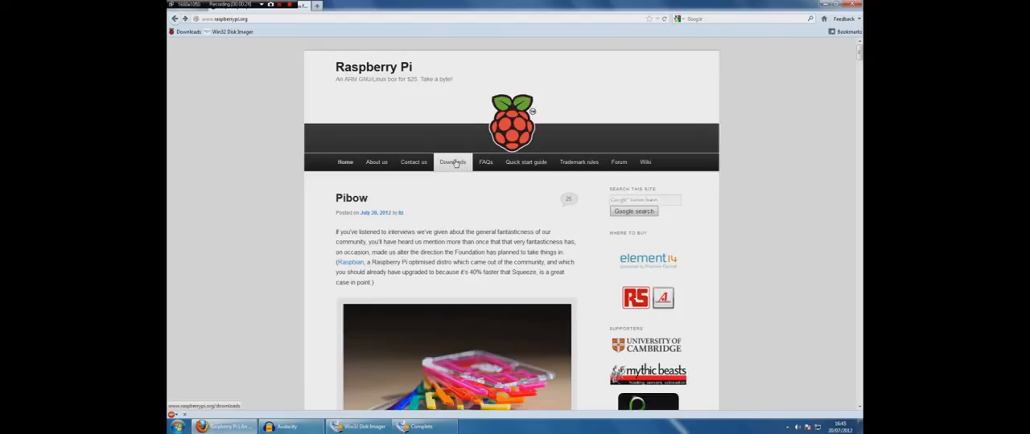
Go to the Downloads page and scroll to the Raspbian "wheezy" image section
left_click(452, 162)
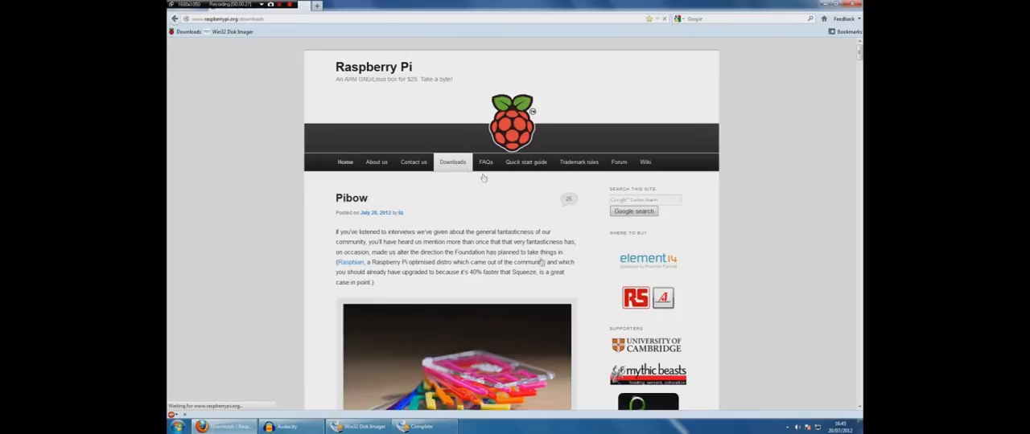
left_click(452, 161)
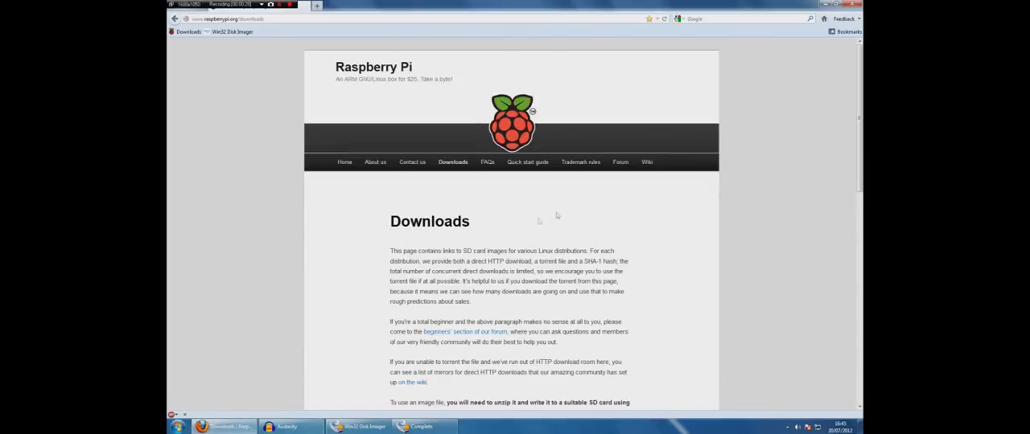
scroll("down", 3)
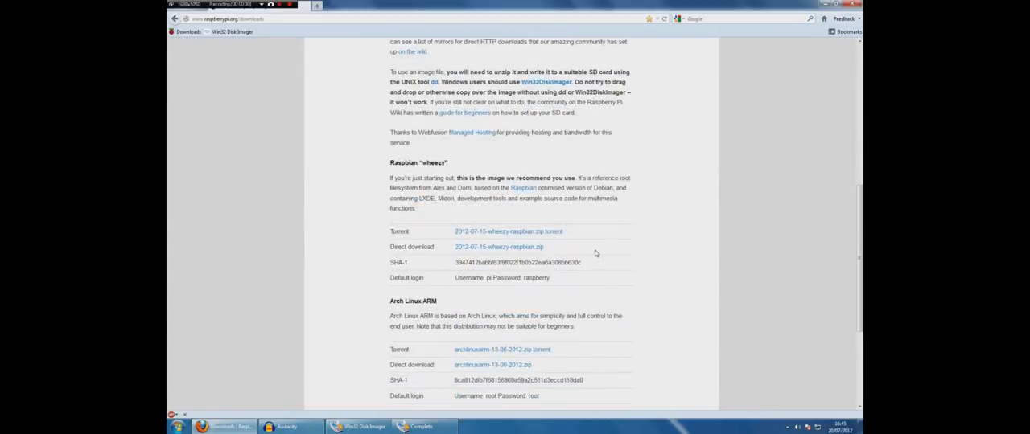
scroll("down", 3)
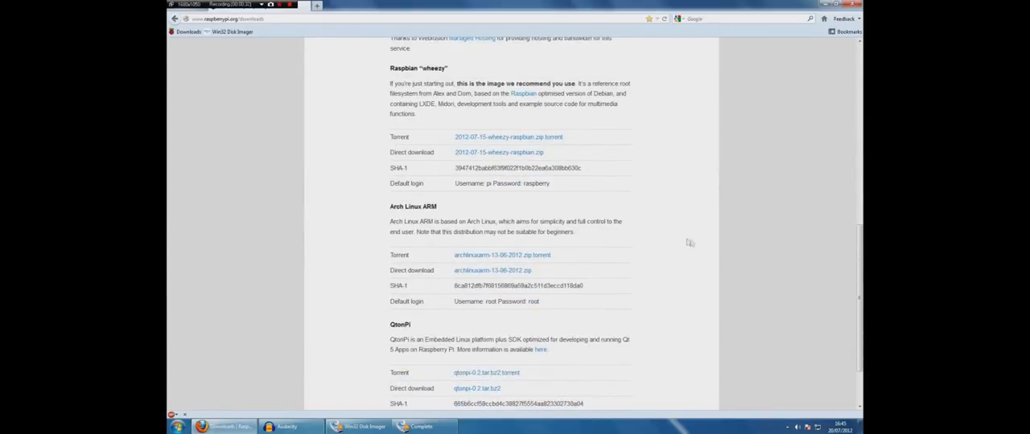
scroll("up", 3)
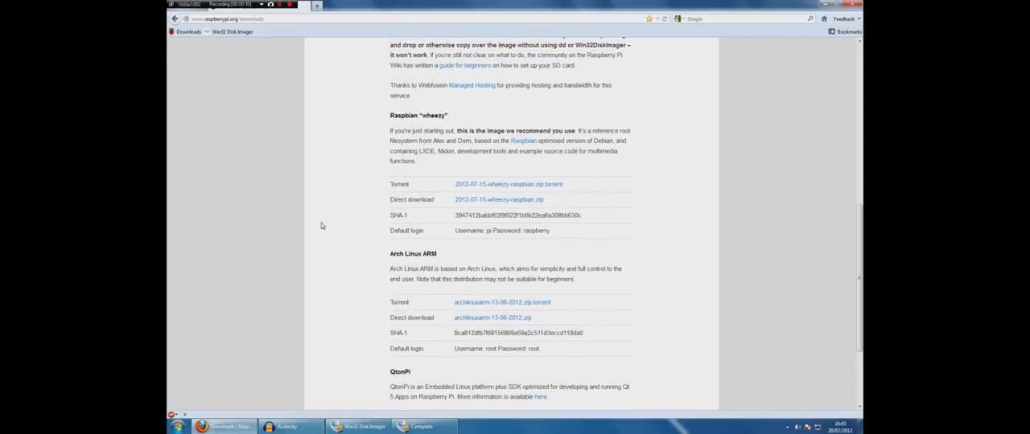
mouse_move(340, 211)
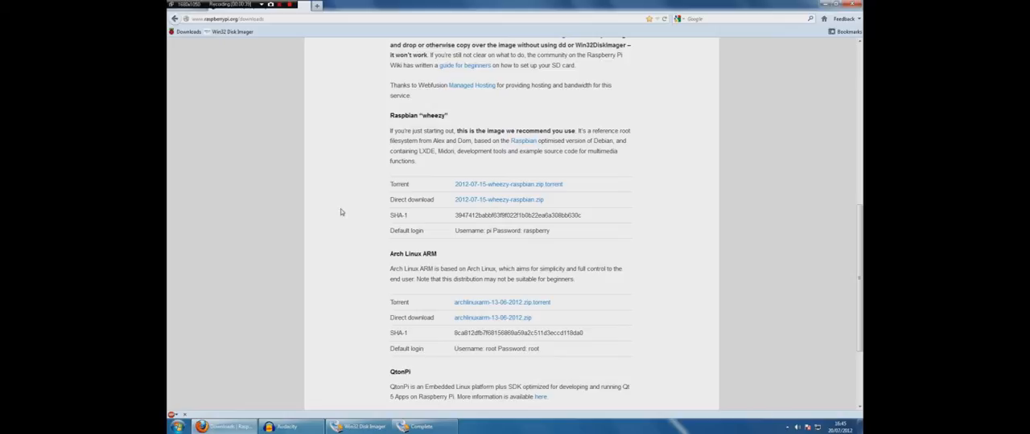
mouse_move(387, 223)
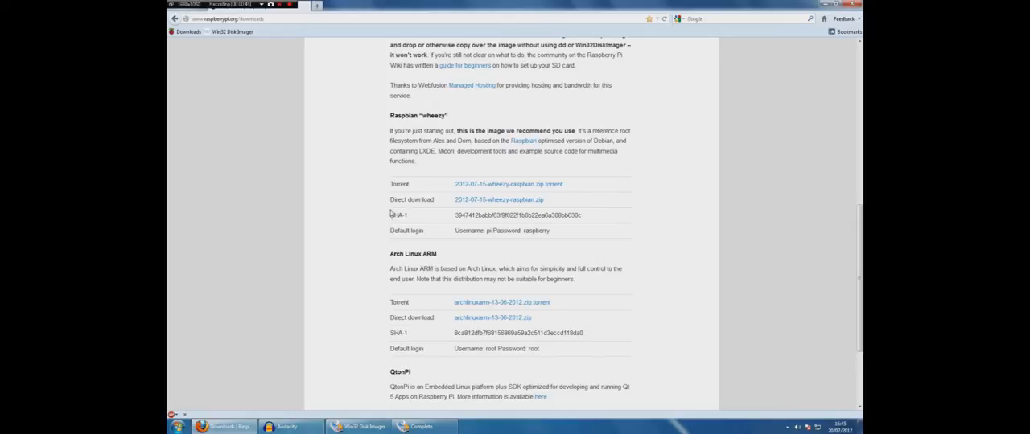
mouse_move(650, 190)
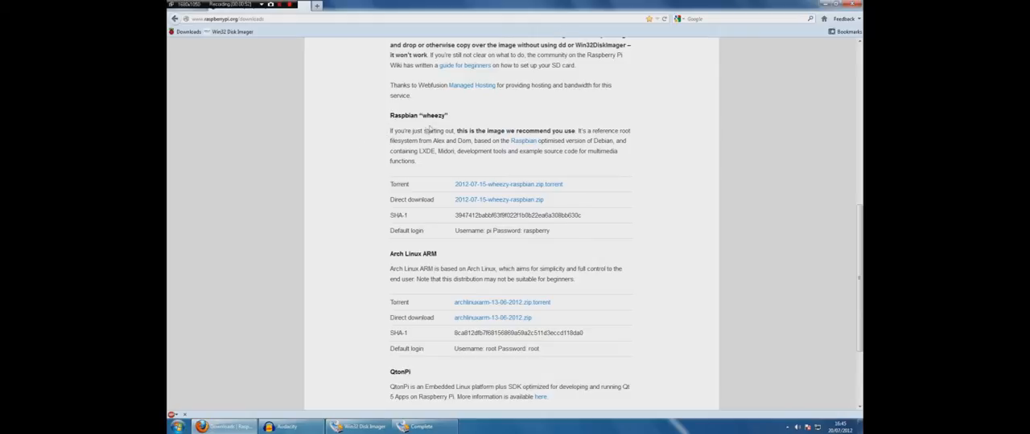
mouse_move(456, 117)
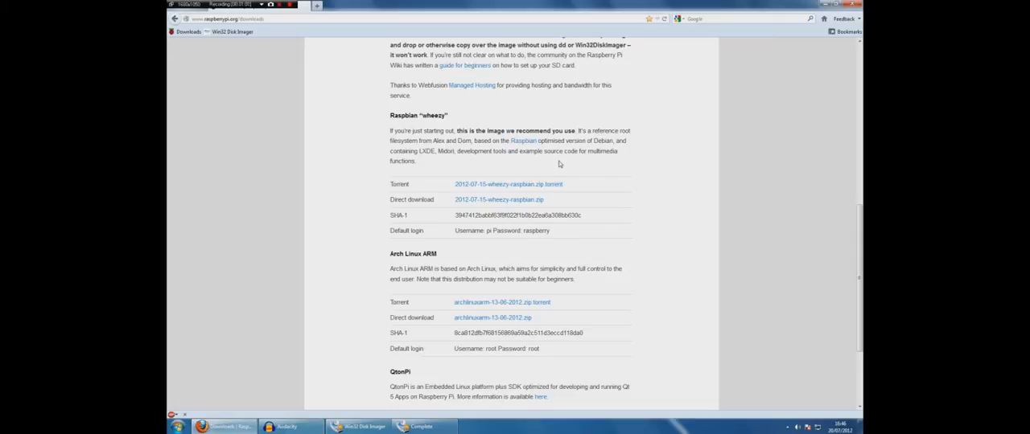
mouse_move(588, 212)
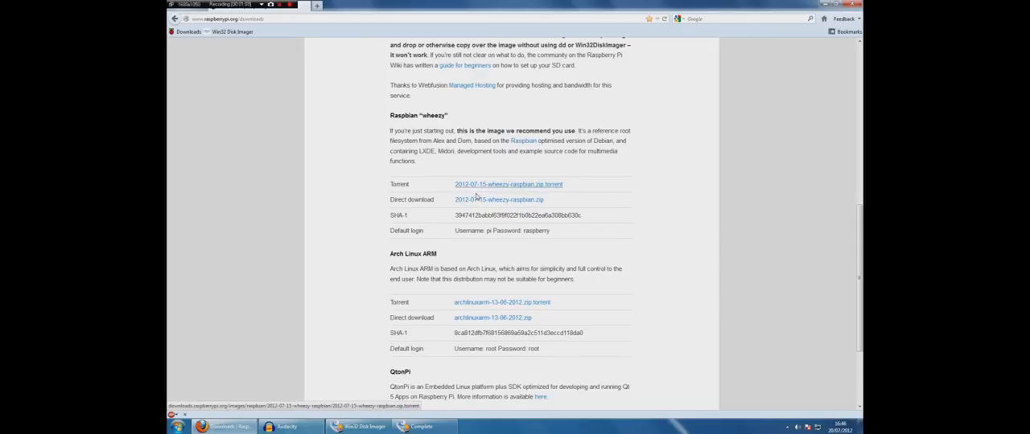
Download 2012-07-15-wheezy-raspbian.zip via Direct download, then go back to Downloads
left_click(499, 200)
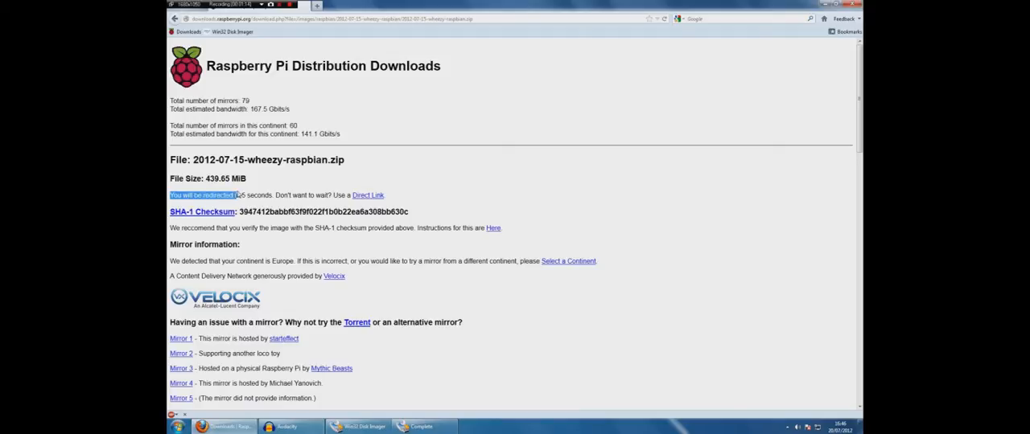
left_click(368, 195)
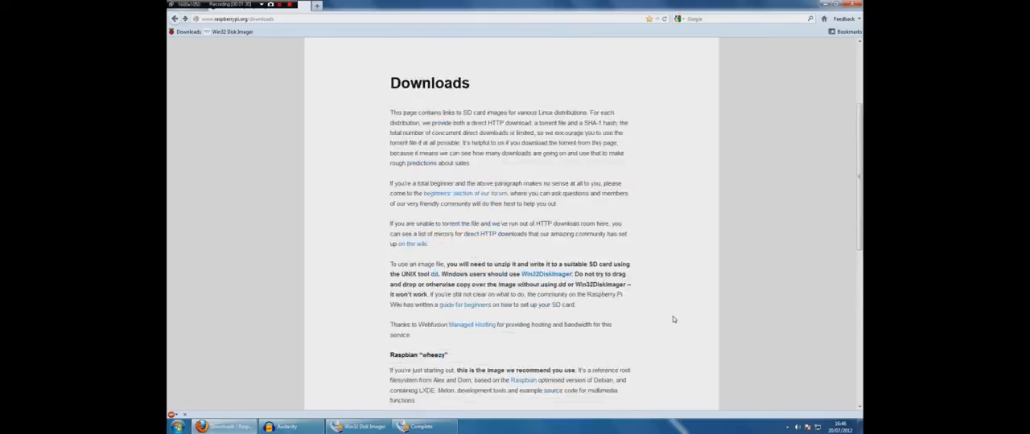
Follow the Win32DiskImager link to Softpedia's Win32 Disk Imager 0.6 r46 page
scroll("up", 3)
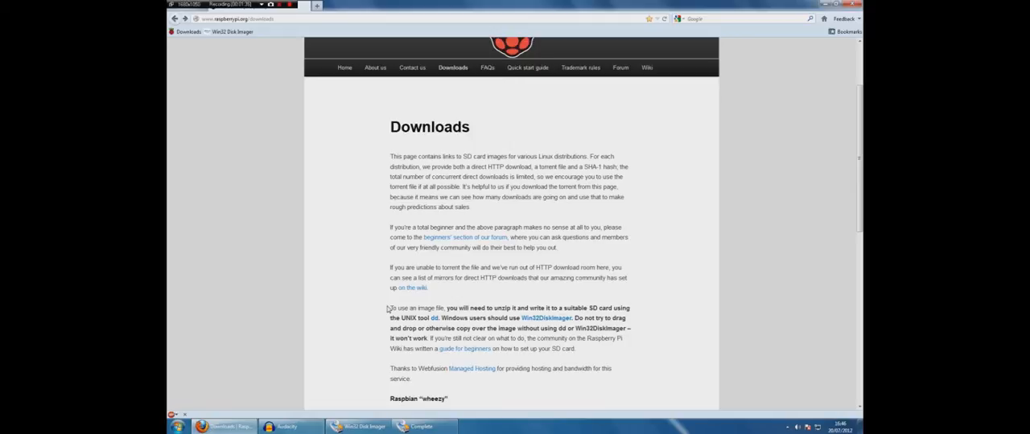
mouse_move(387, 309)
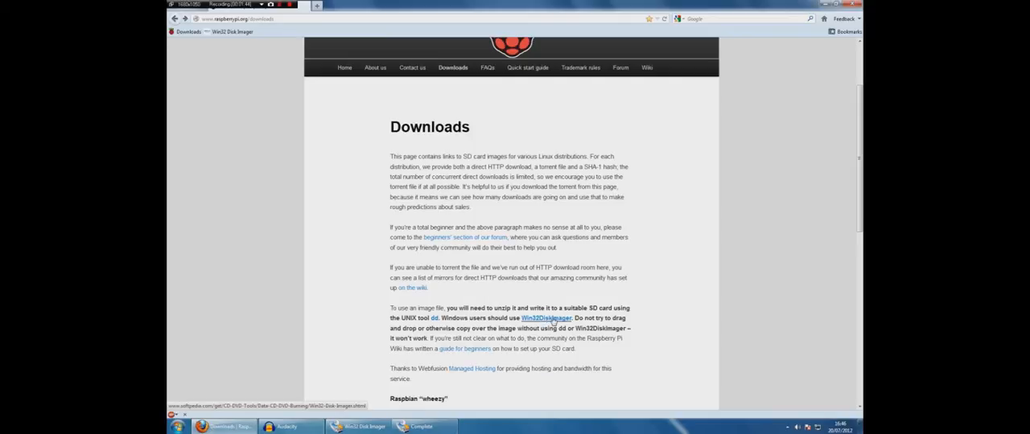
left_click(547, 318)
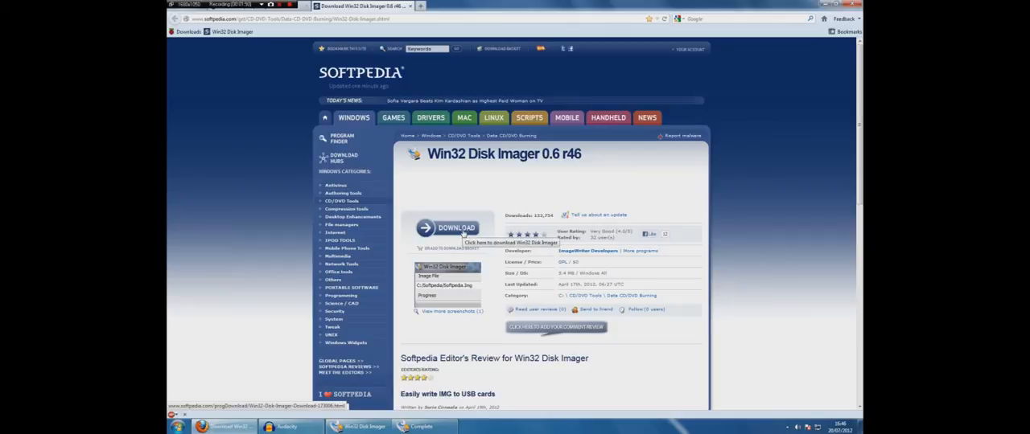
Download Win32 Disk Imager from External mirror 1, dismiss the save prompt, close the page
left_click(449, 228)
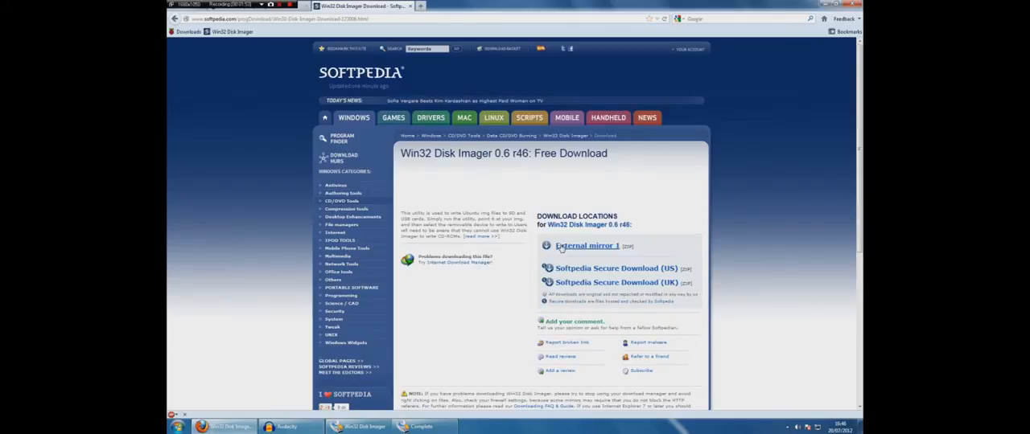
left_click(587, 246)
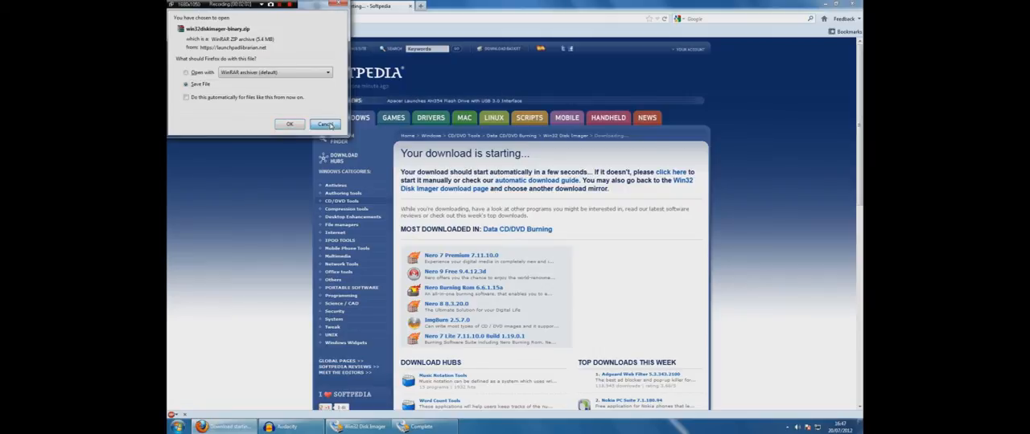
left_click(325, 124)
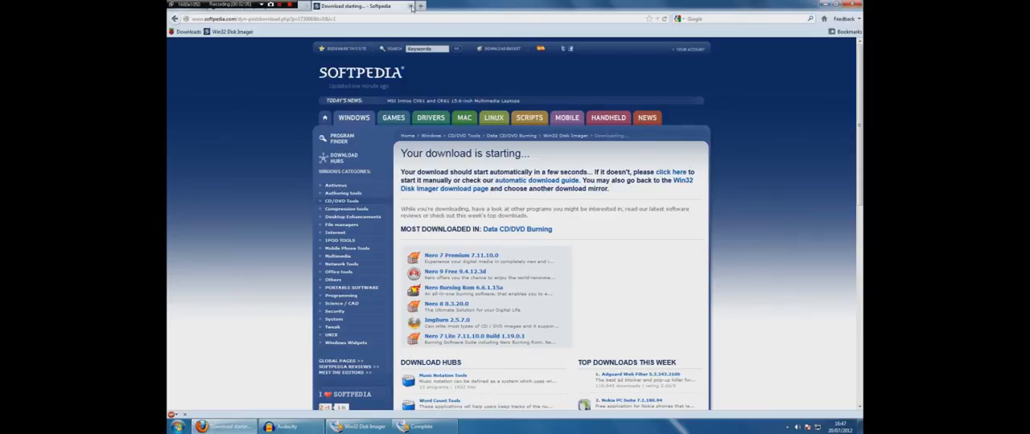
left_click(287, 426)
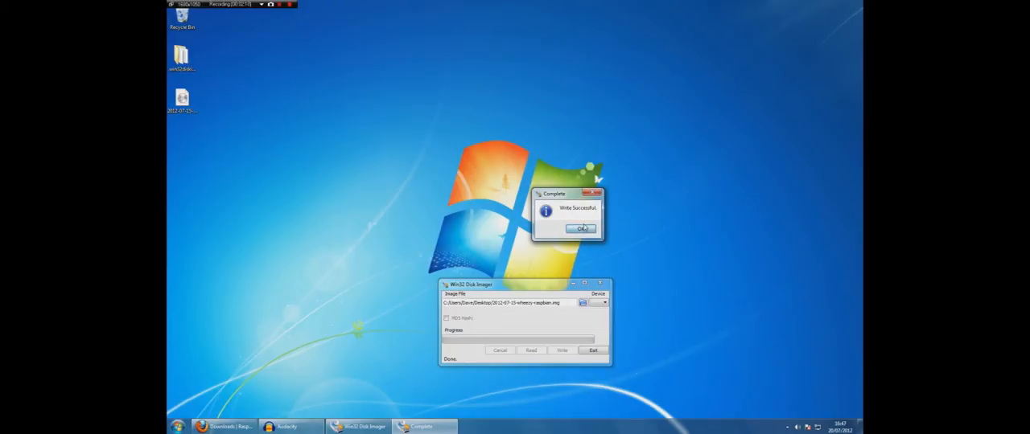
Dismiss Write Successful, open the win32diskimager desktop folder, and select Win32DiskImager.exe
left_click(581, 228)
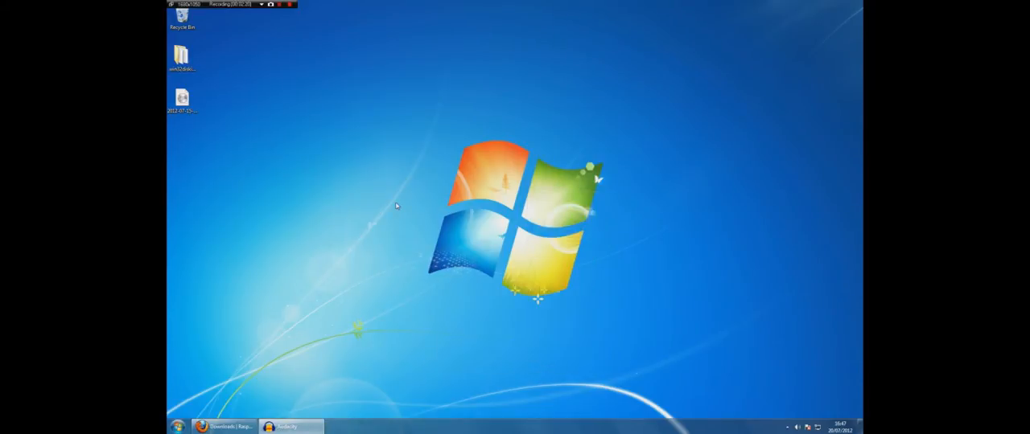
double_click(182, 55)
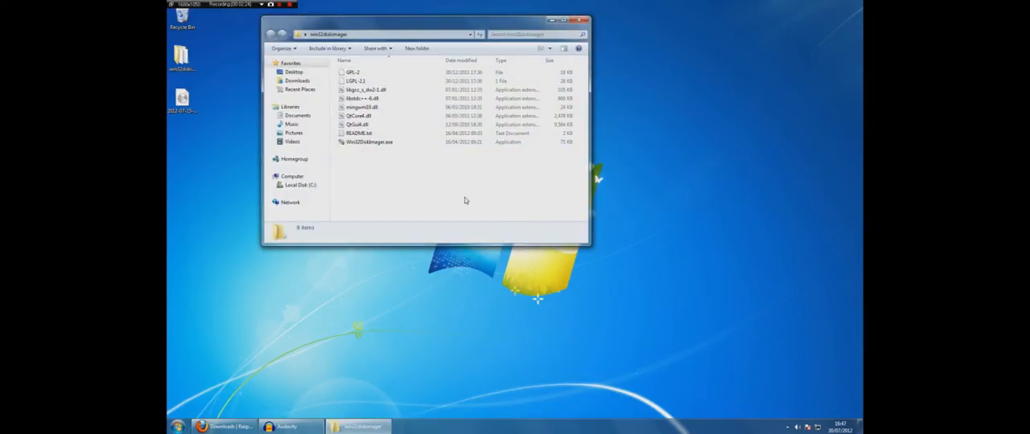
left_click(369, 141)
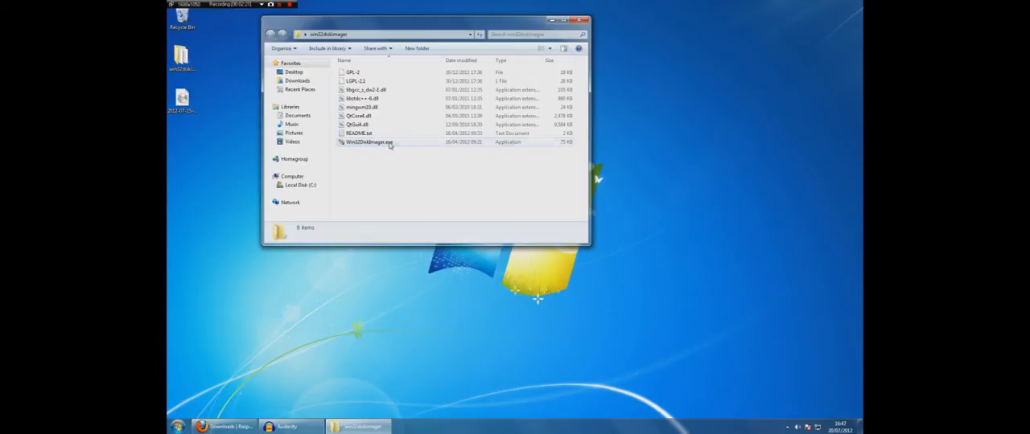
Launch Win32DiskImager.exe, open its image browse button, then close the imager and Explorer
double_click(367, 142)
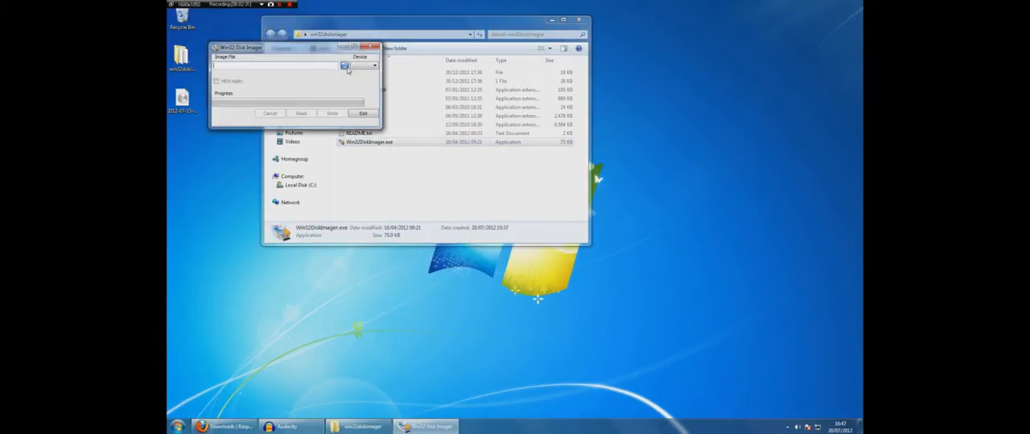
left_click(346, 66)
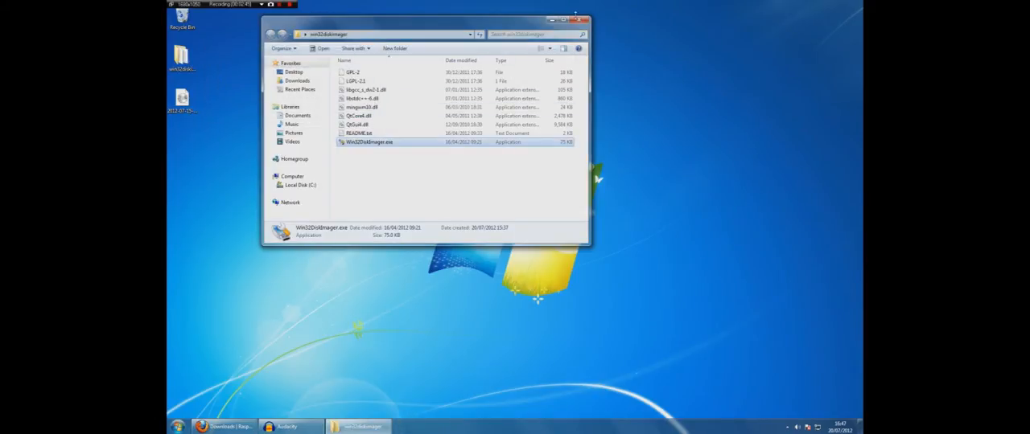
left_click(582, 21)
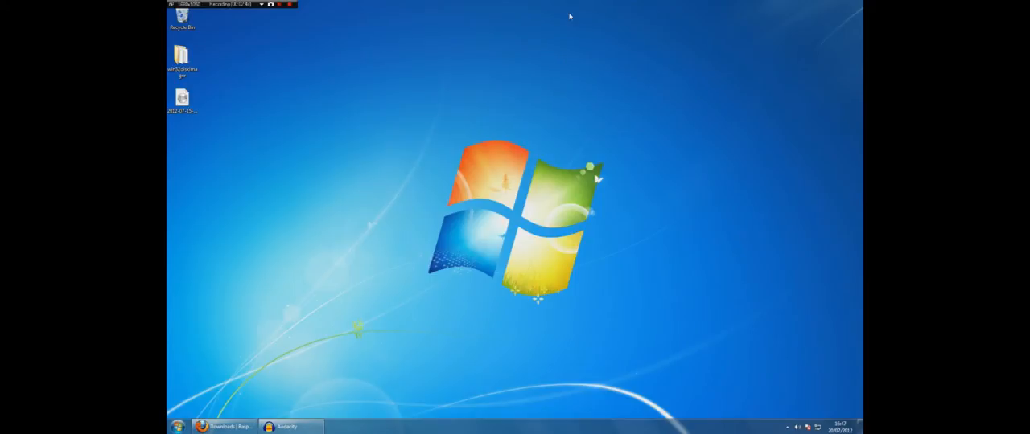
mouse_move(658, 107)
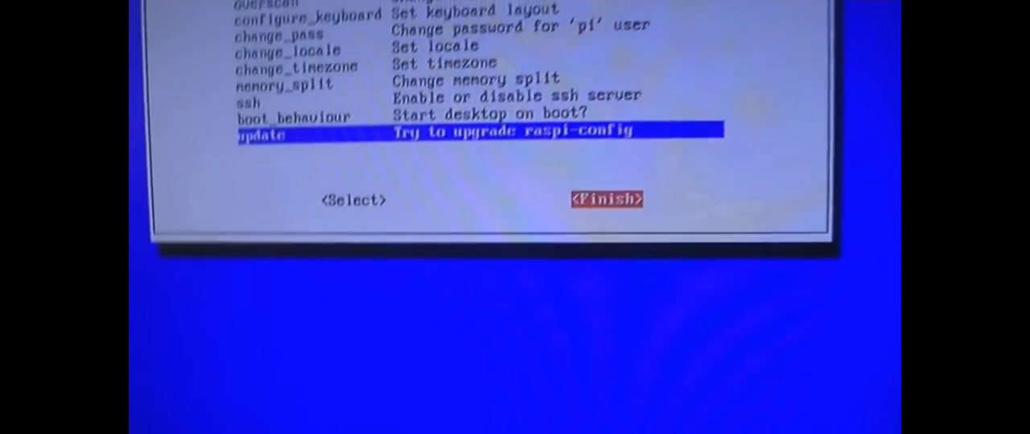
Select <Finish> in raspi-config to drop to the pi@raspberrypi prompt
left_click(606, 199)
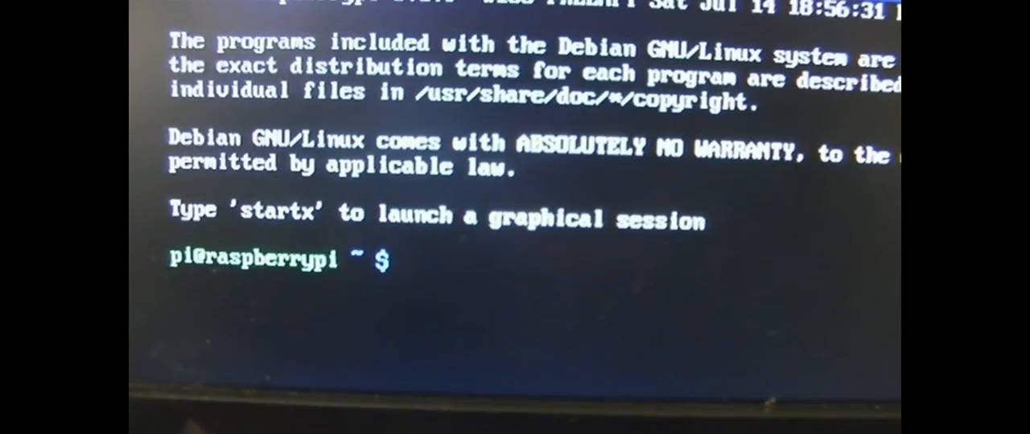